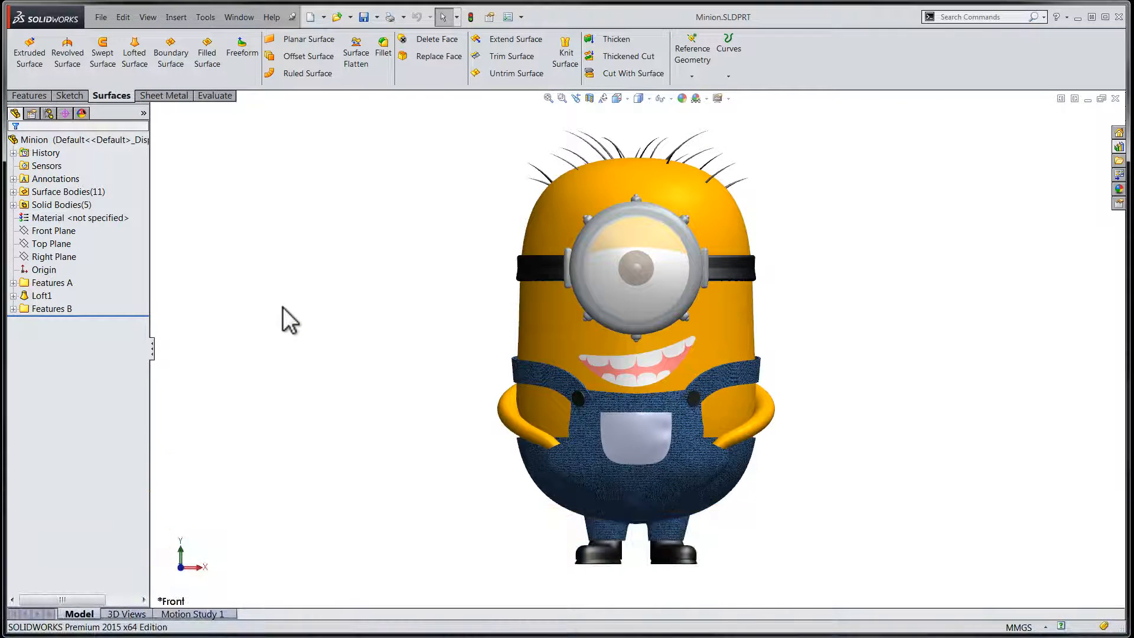
Step: Expand Loft1 to reveal its three 3D sketches and bring up a loft sketch's options
left_click(44, 295)
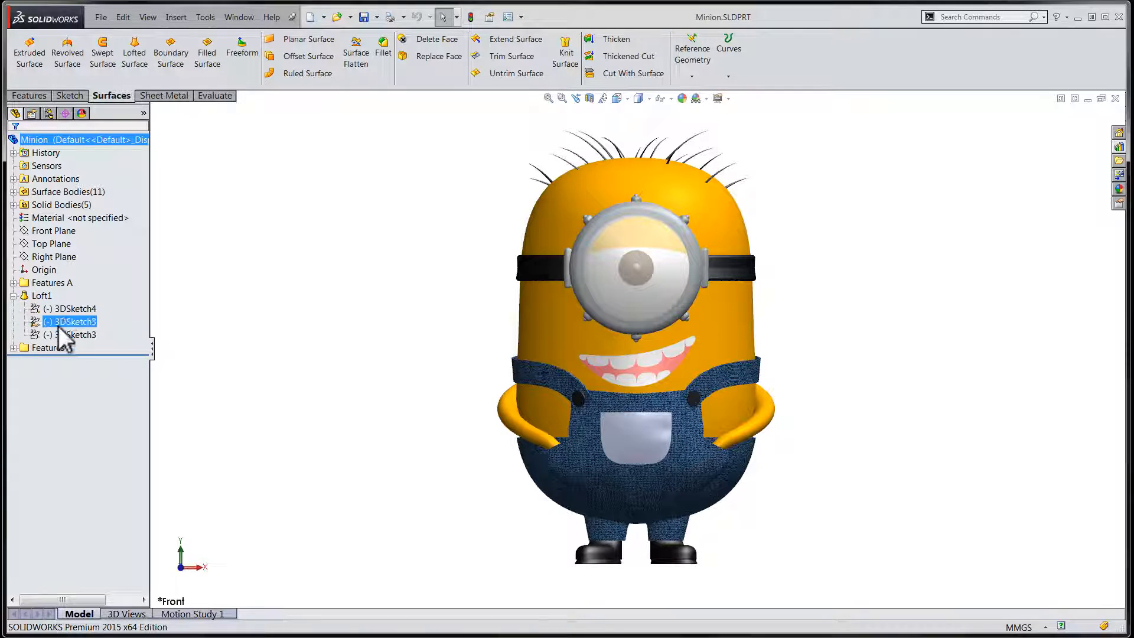
right_click(71, 322)
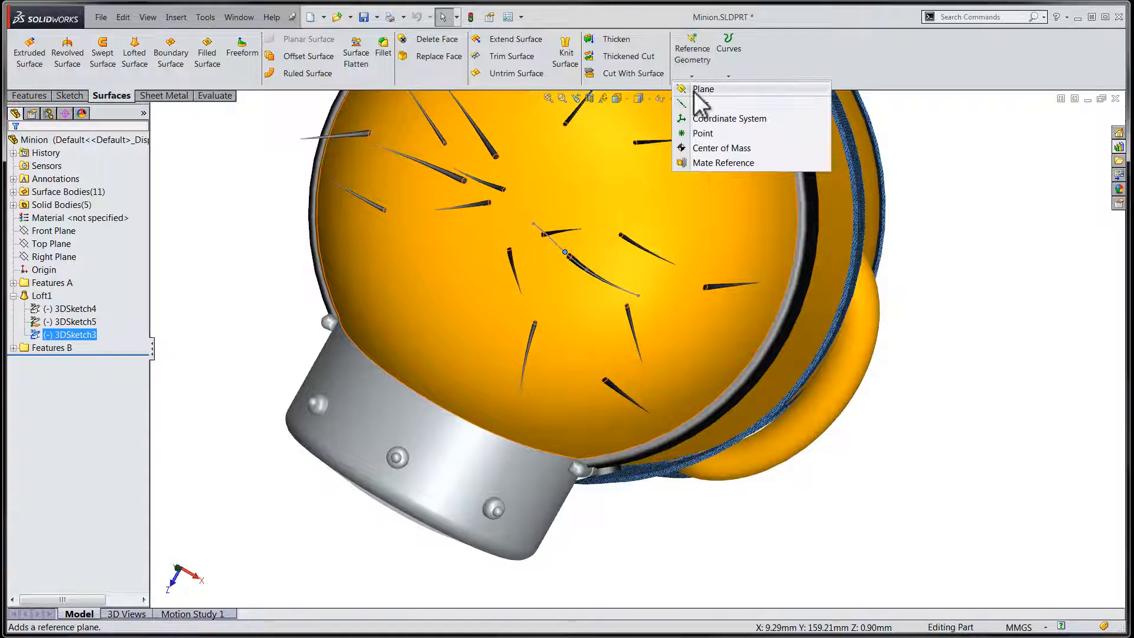
Step: Create Plane12 through Point34 of 3DSketch3, refreshing the preview before confirming
left_click(703, 88)
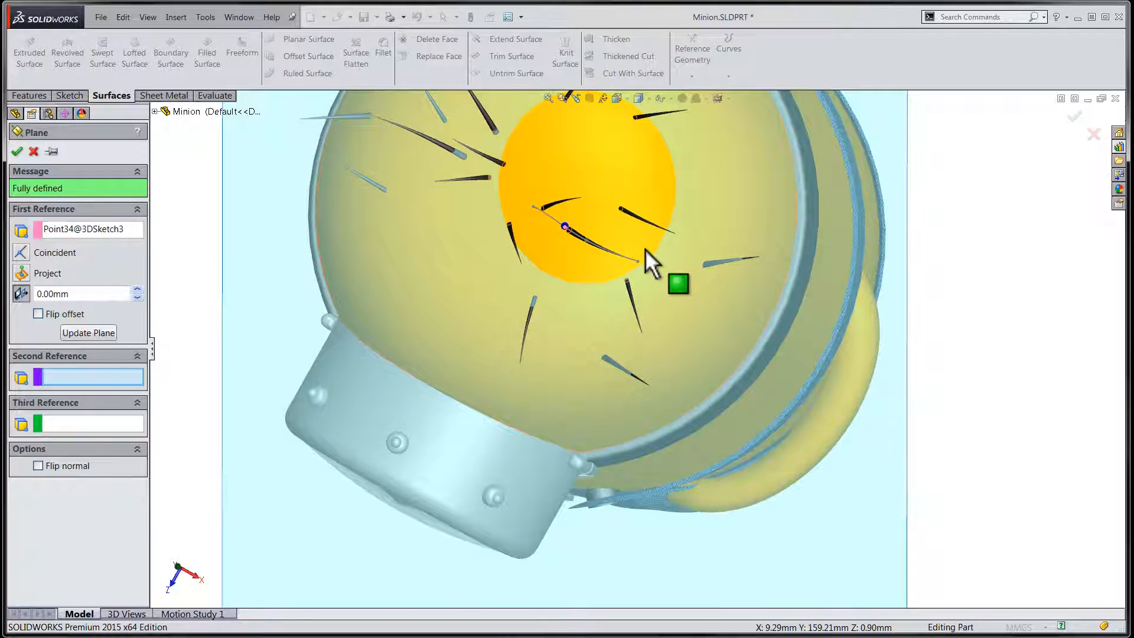
left_click(88, 332)
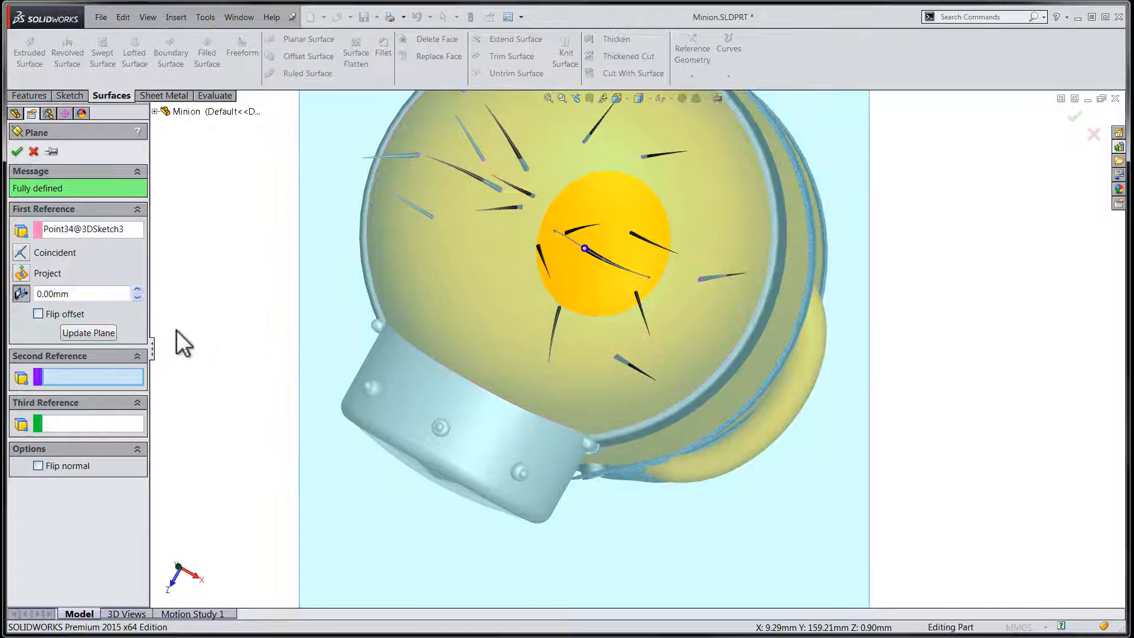
left_click(88, 333)
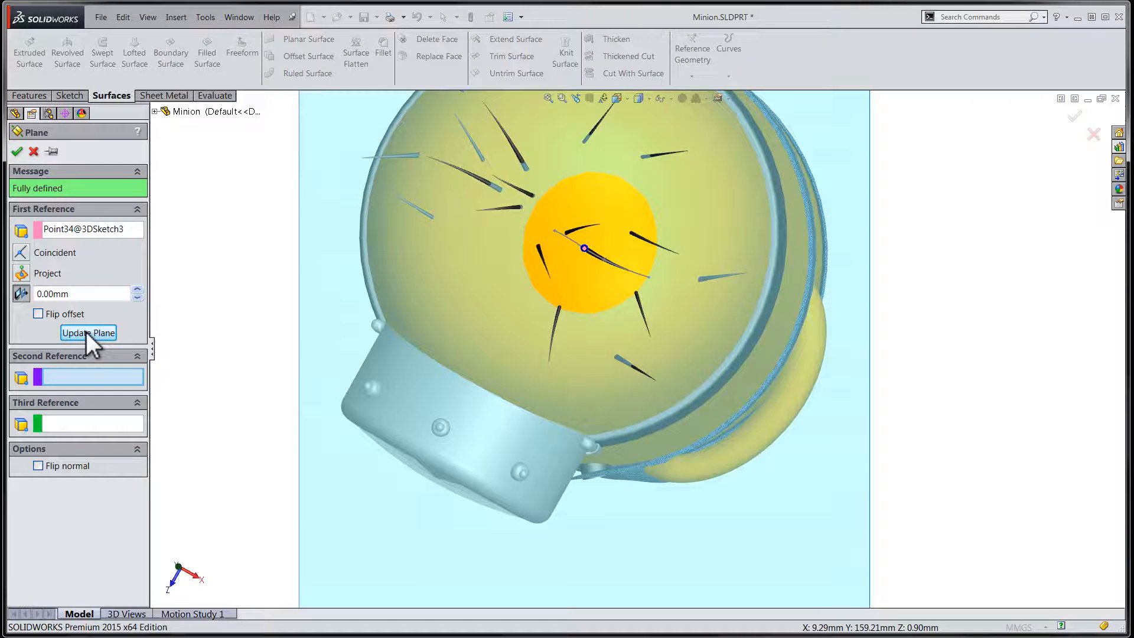
left_click(88, 332)
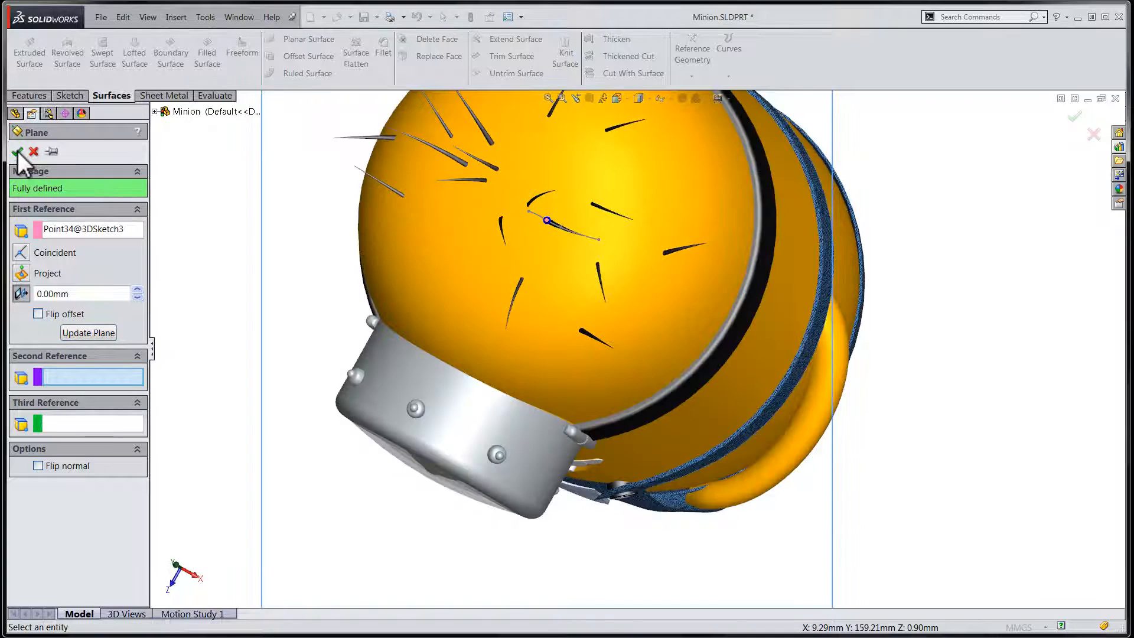
left_click(19, 152)
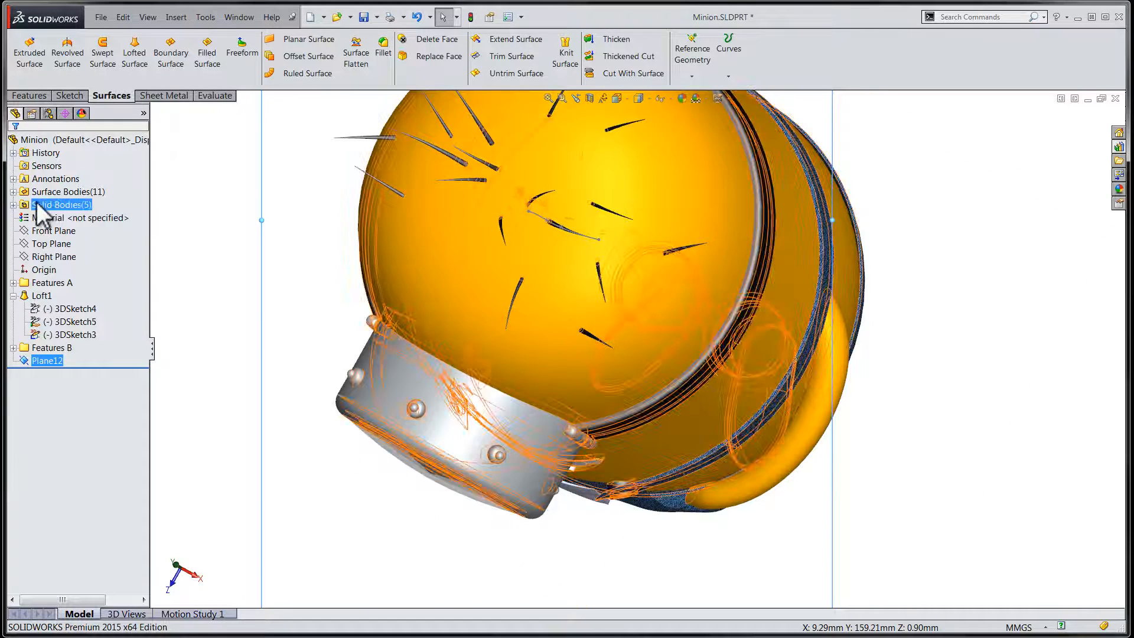
Step: Intersect Plane12 with the Fillet26 body to make the Sketch35 ring, then exit the sketch
left_click(13, 205)
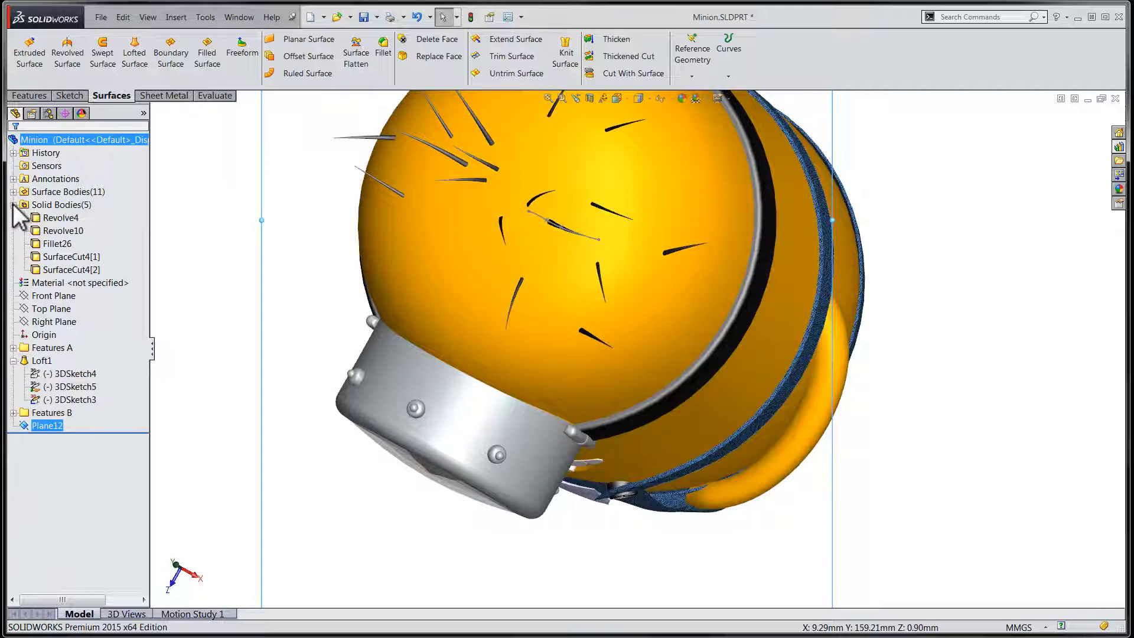
left_click(58, 244)
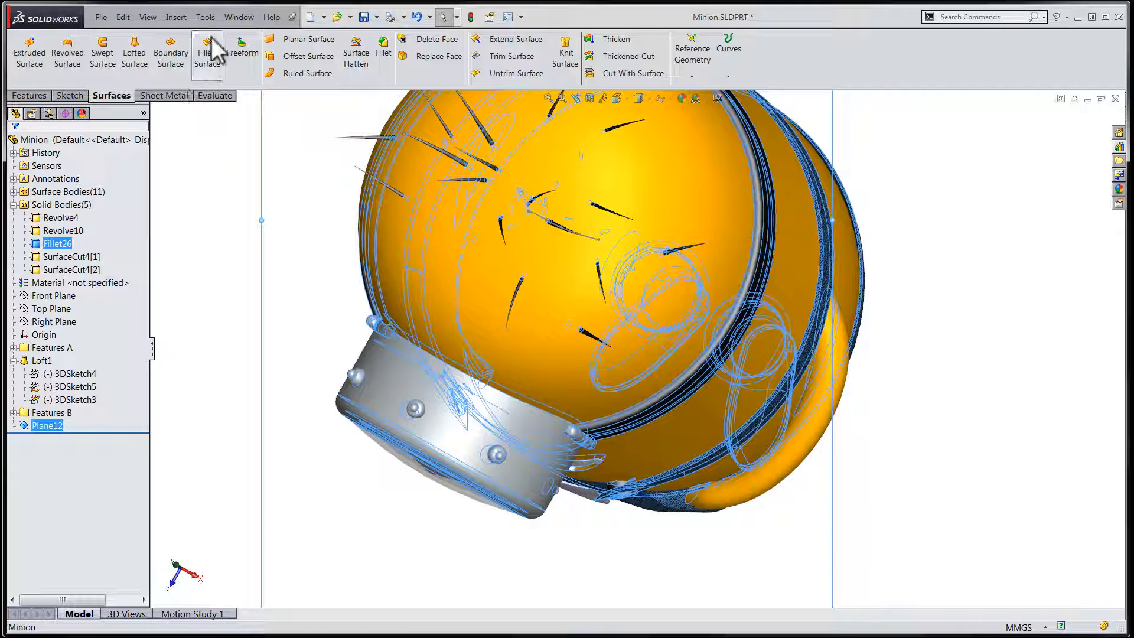
left_click(205, 17)
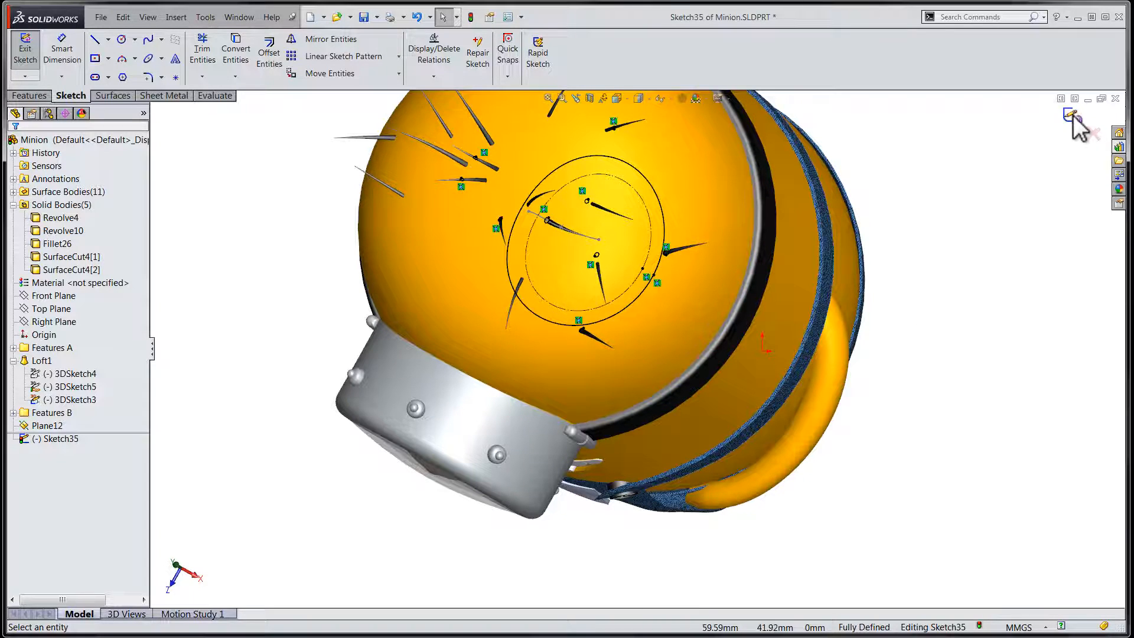
left_click(1074, 116)
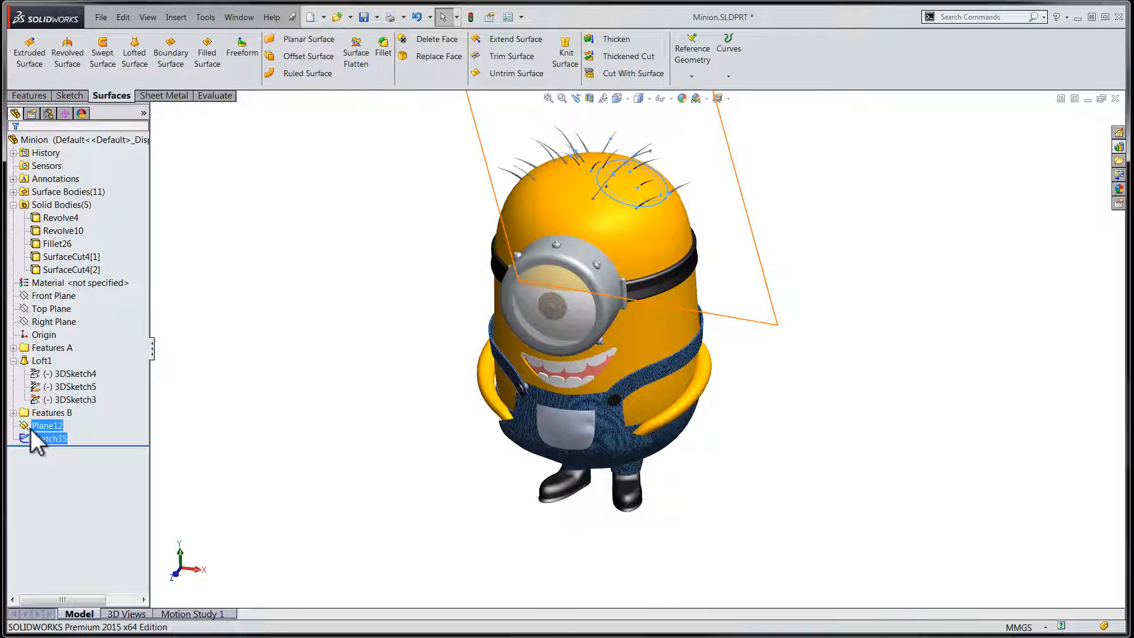
Step: Create Plane13 offset 30 mm from Plane12
right_click(47, 426)
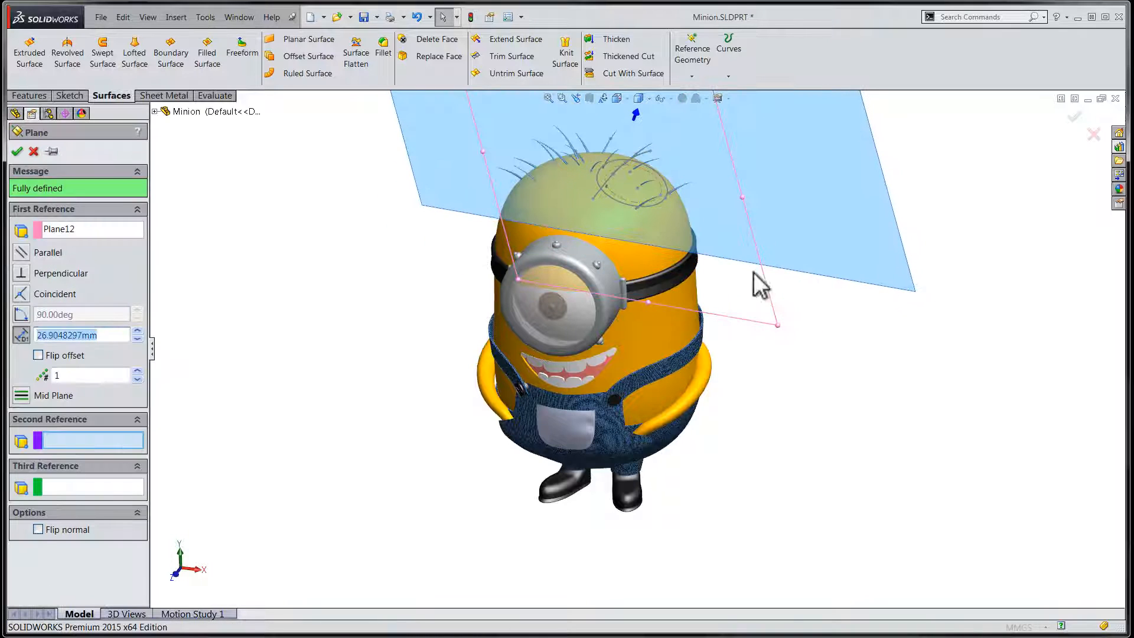
type("30.00mm")
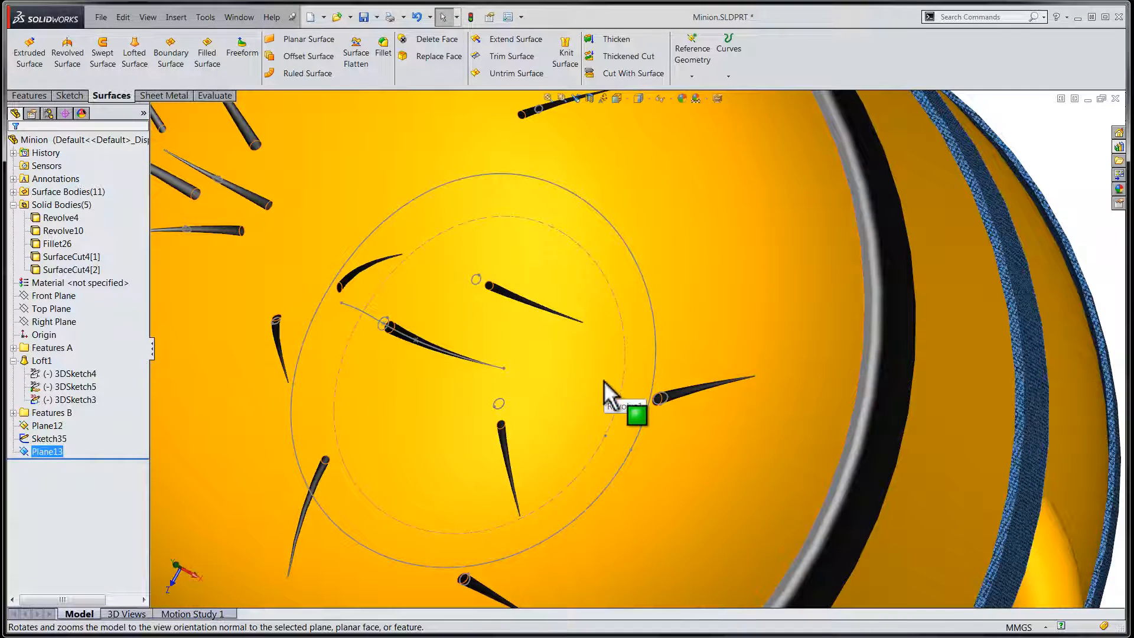
Step: Sketch a small circle on Plane13 as Sketch36 and start a lofted surface from it
right_click(46, 451)
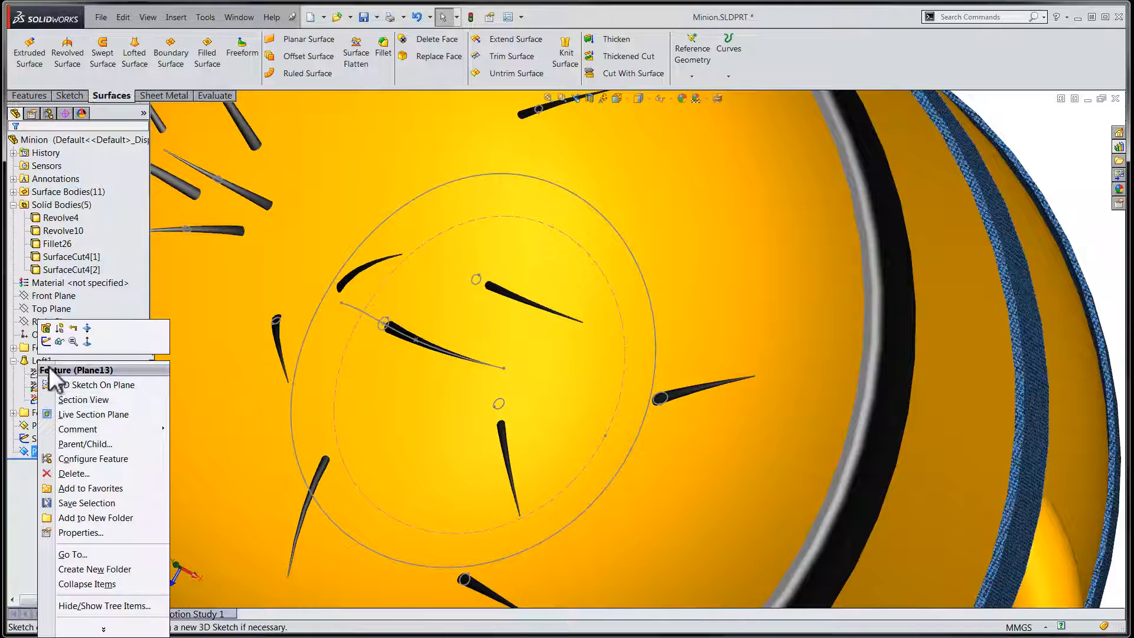
left_click(102, 384)
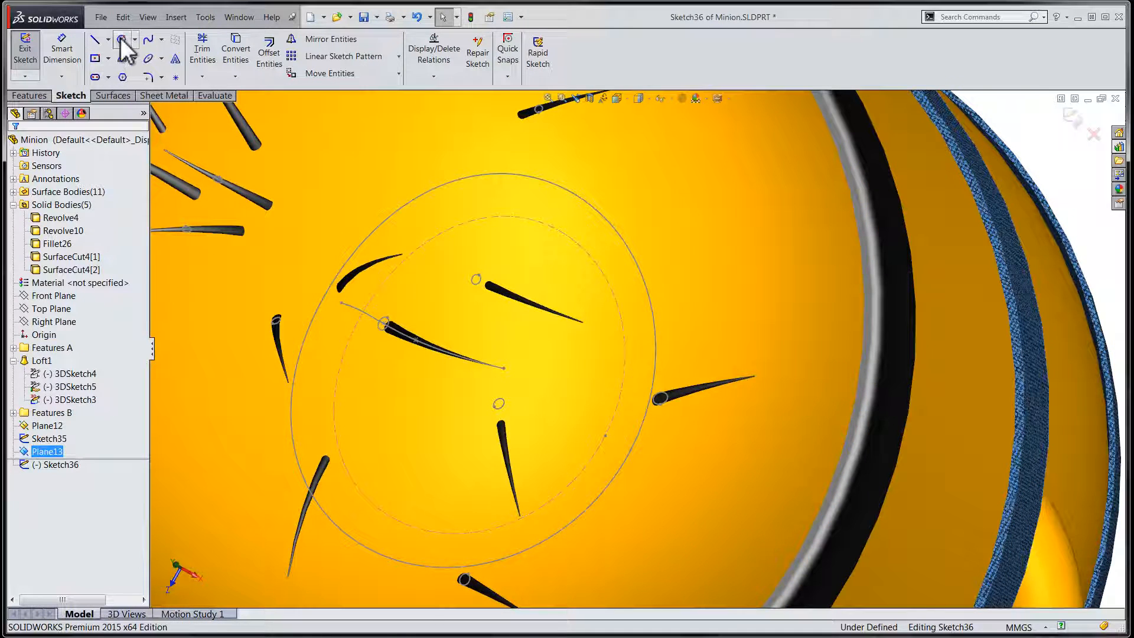
left_click(122, 39)
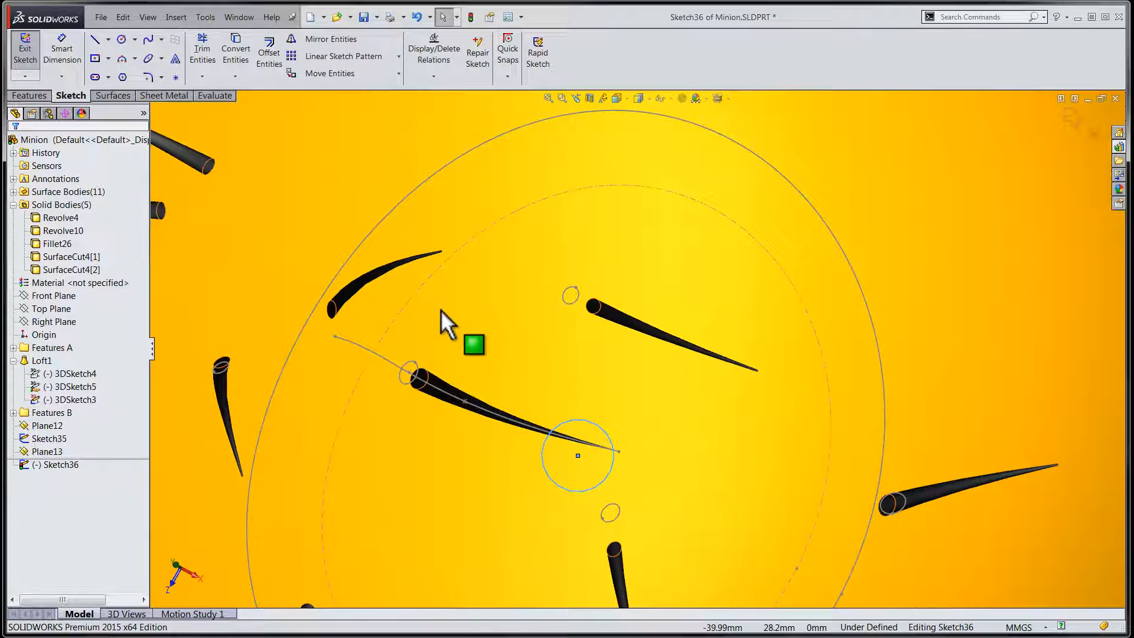
mouse_move(446, 326)
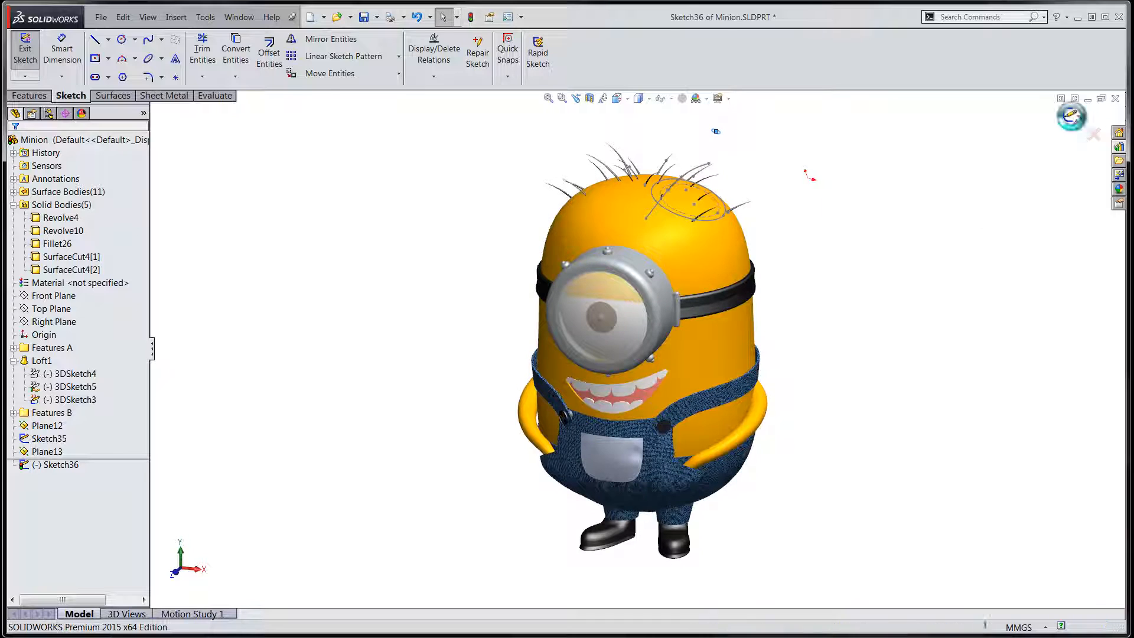
left_click(25, 48)
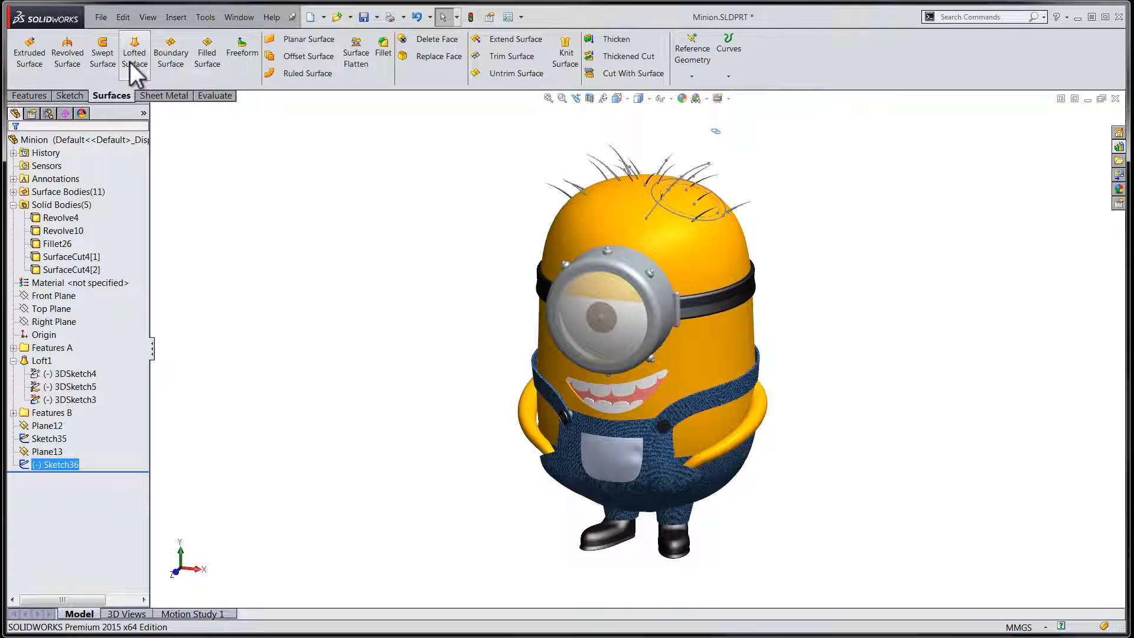
left_click(134, 50)
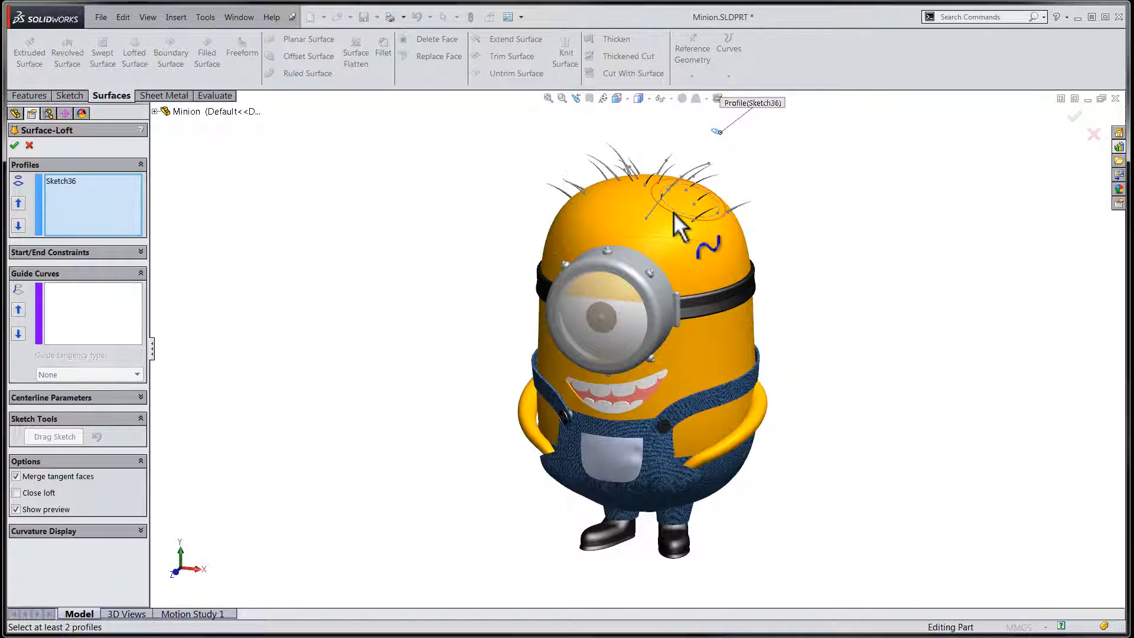